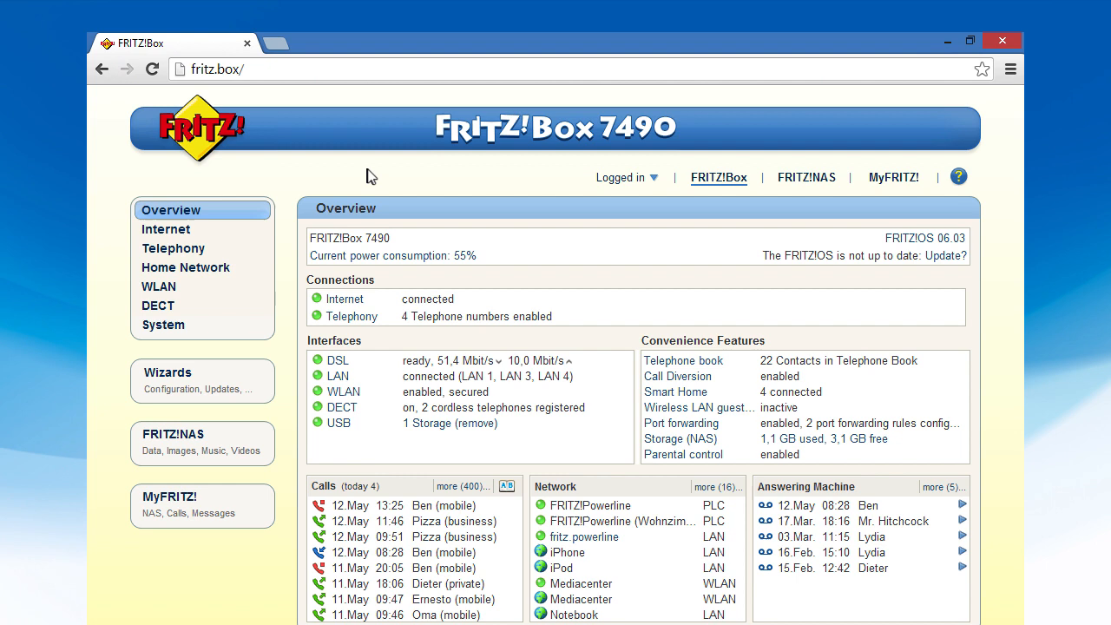
pyautogui.moveTo(267, 76)
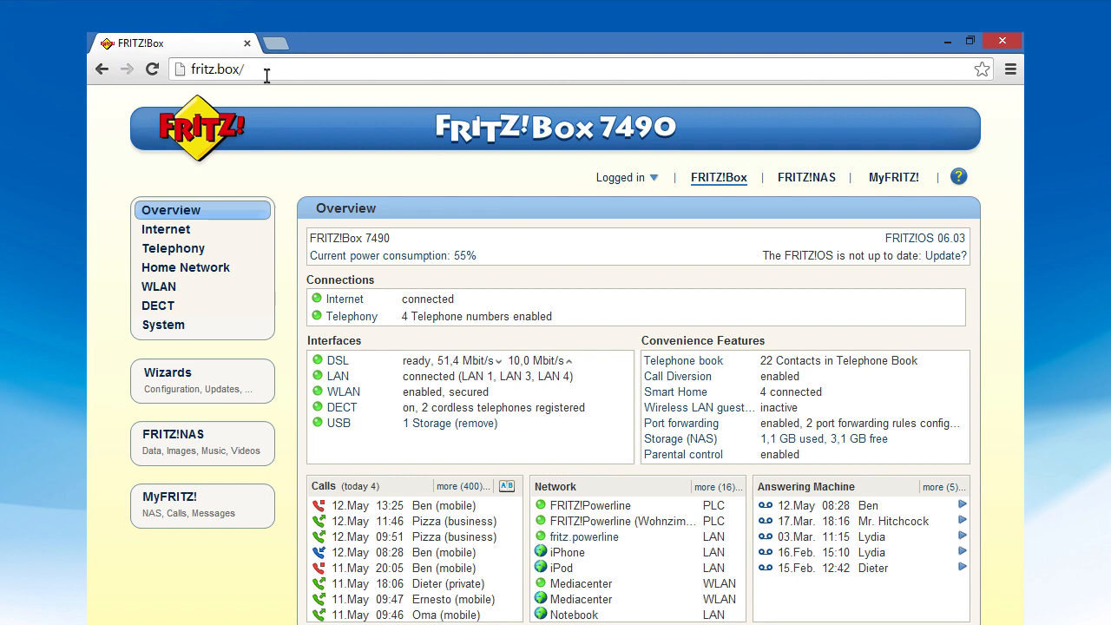
pyautogui.moveTo(198, 111)
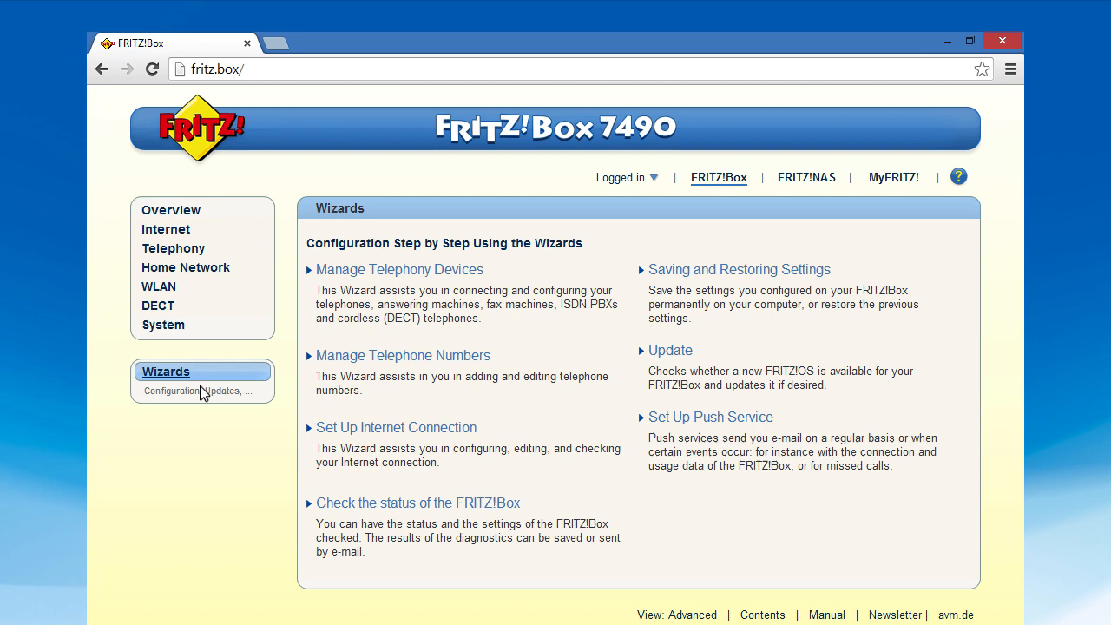
# - Start the Update wizard to check for a newer FRITZ!OS, finding 06.04 over the installed 06.03
pyautogui.click(670, 351)
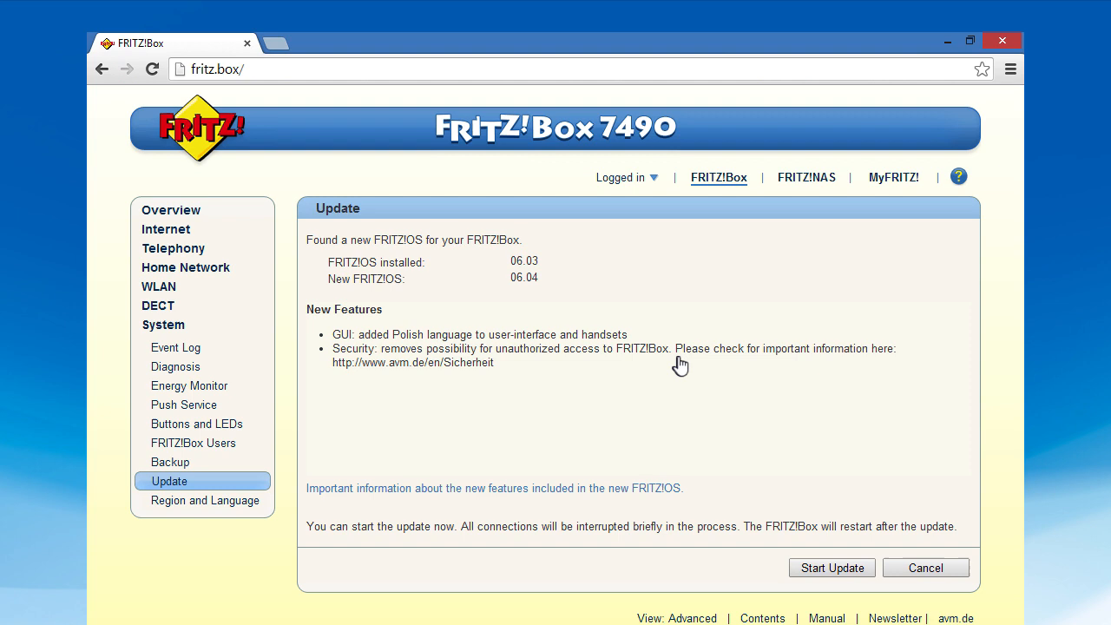
pyautogui.moveTo(549, 302)
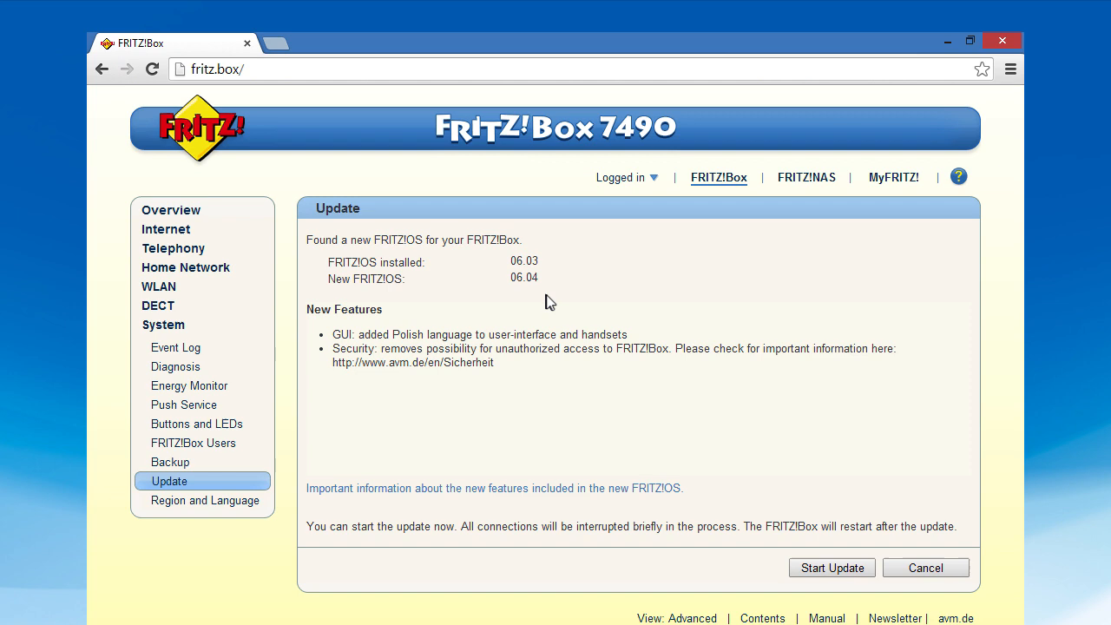
pyautogui.moveTo(339, 299)
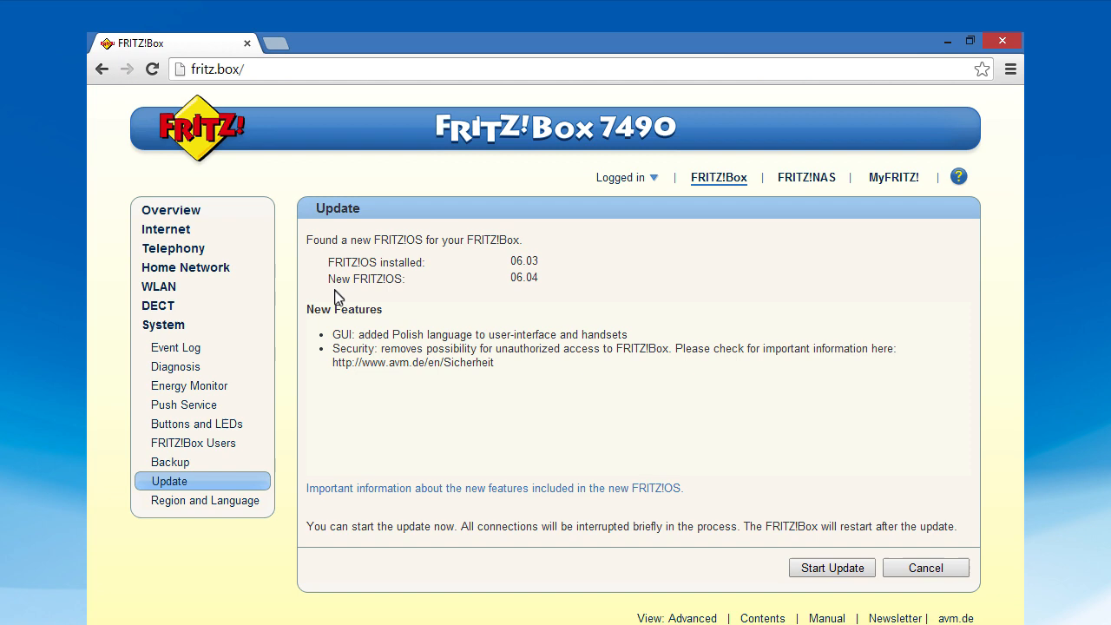
pyautogui.moveTo(832, 568)
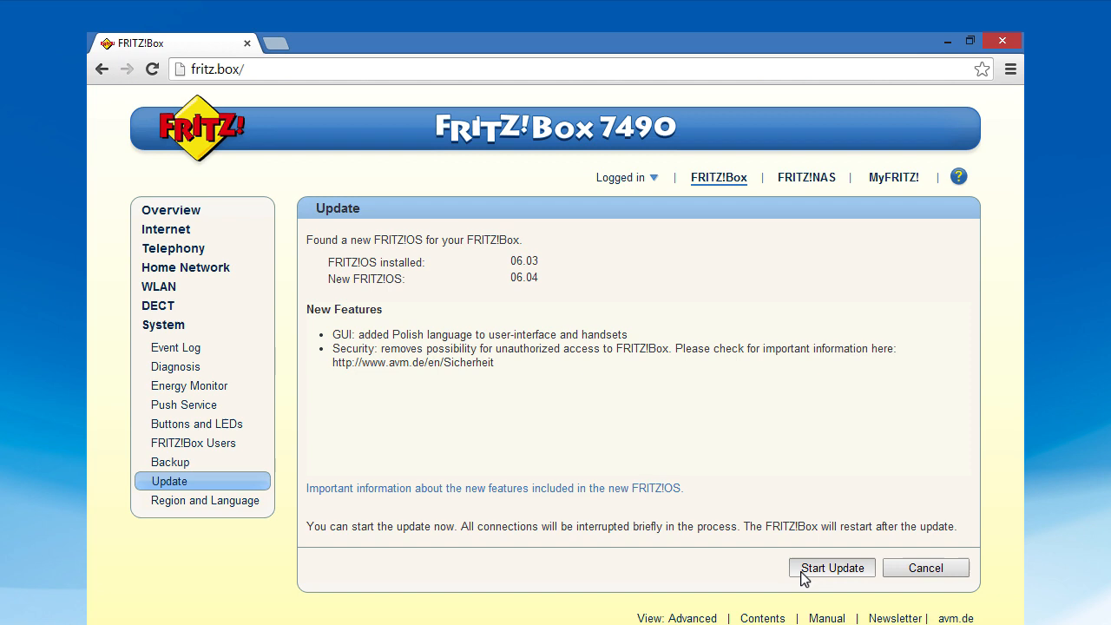